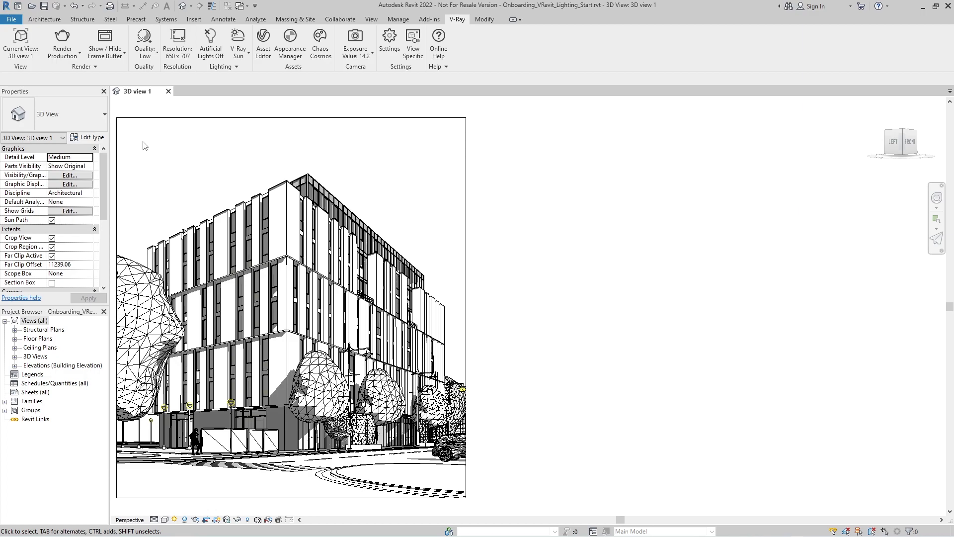
# Start V-Ray Vision from the Render Production dropdown for a live preview of the building.
pyautogui.click(61, 46)
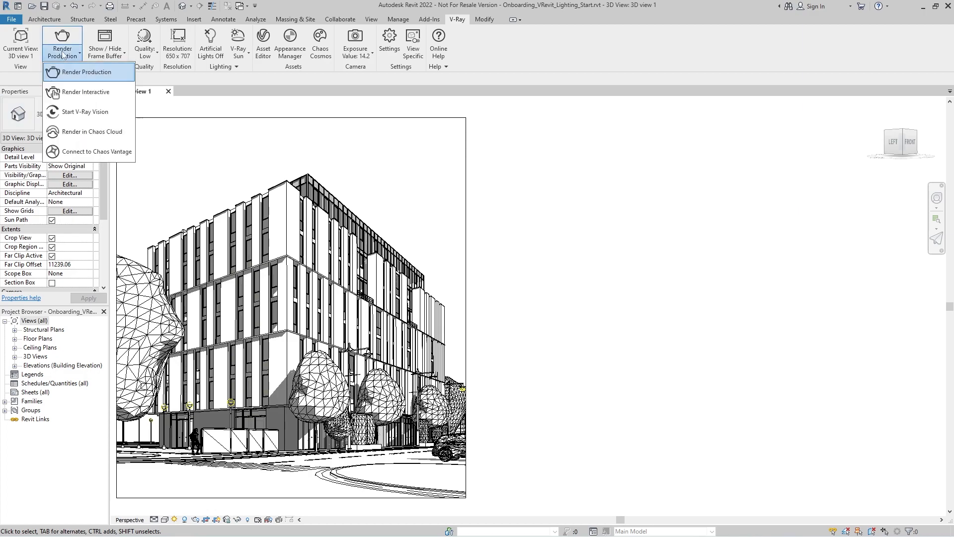
pyautogui.moveTo(85, 112)
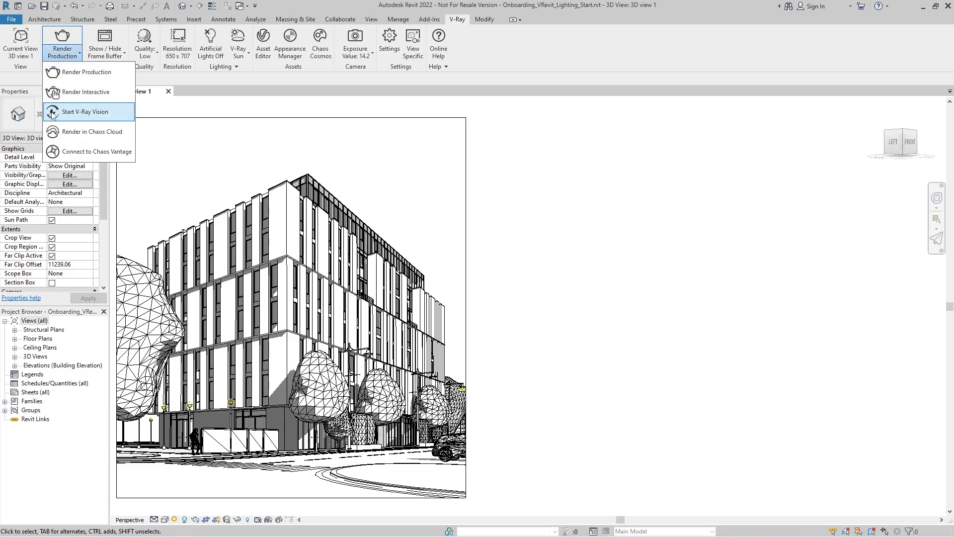
pyautogui.click(86, 111)
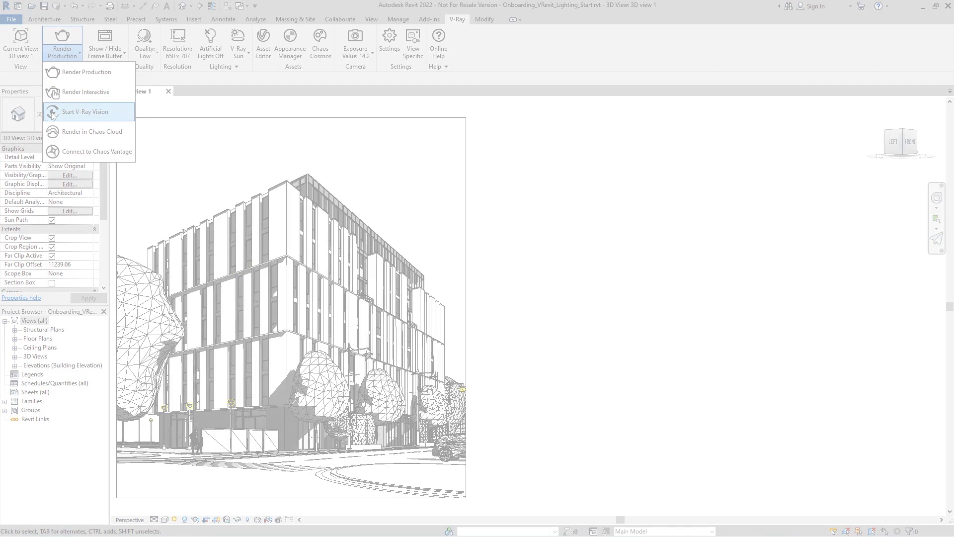
pyautogui.click(85, 112)
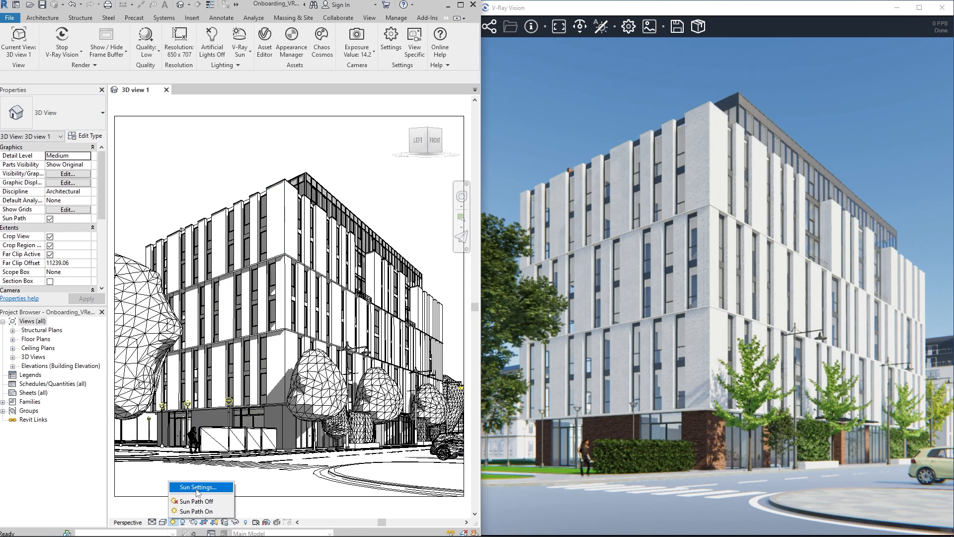
# Apply the Sunlight from Top Left preset in Sun Settings.
pyautogui.click(198, 487)
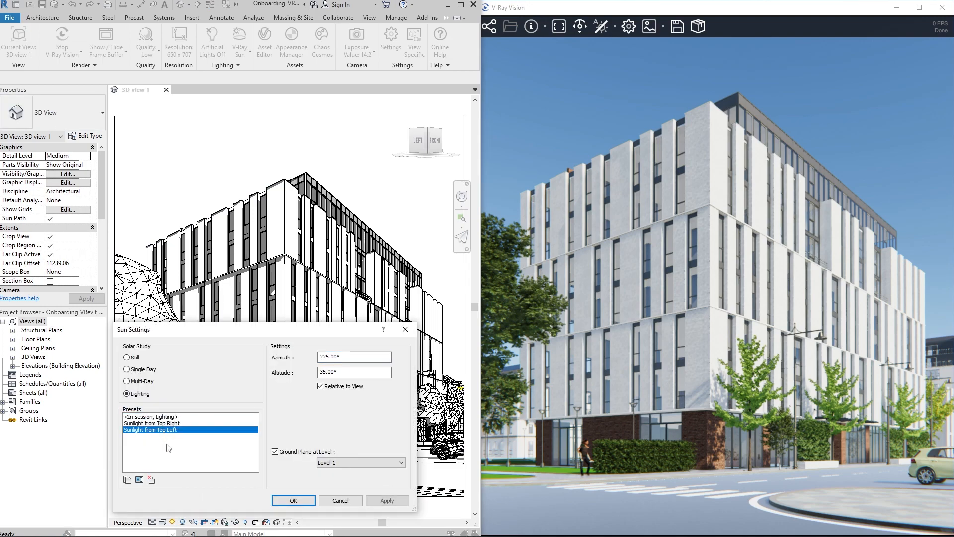
pyautogui.click(293, 499)
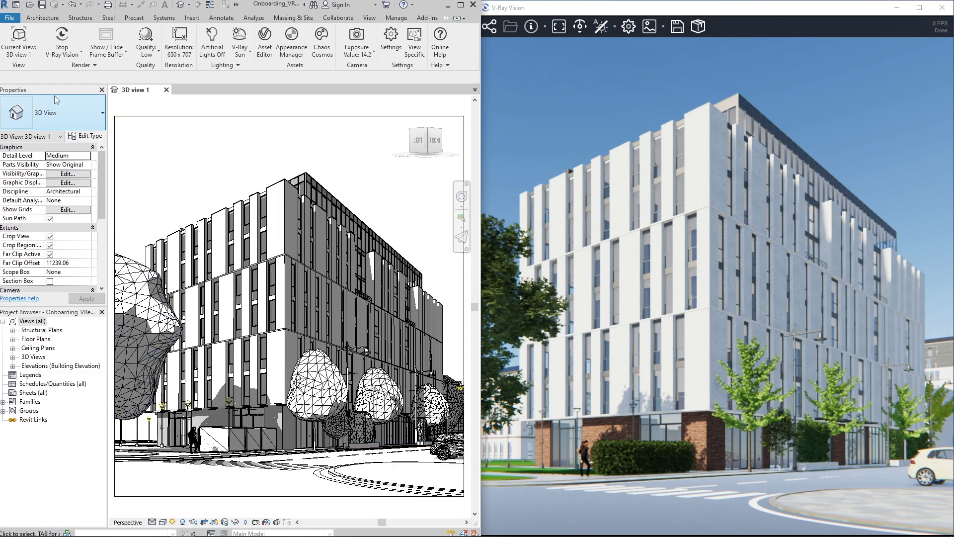
# Stop V-Ray Vision and set a Winter Solstice single-day study, sunrise to sunset, one-hour interval.
pyautogui.click(62, 46)
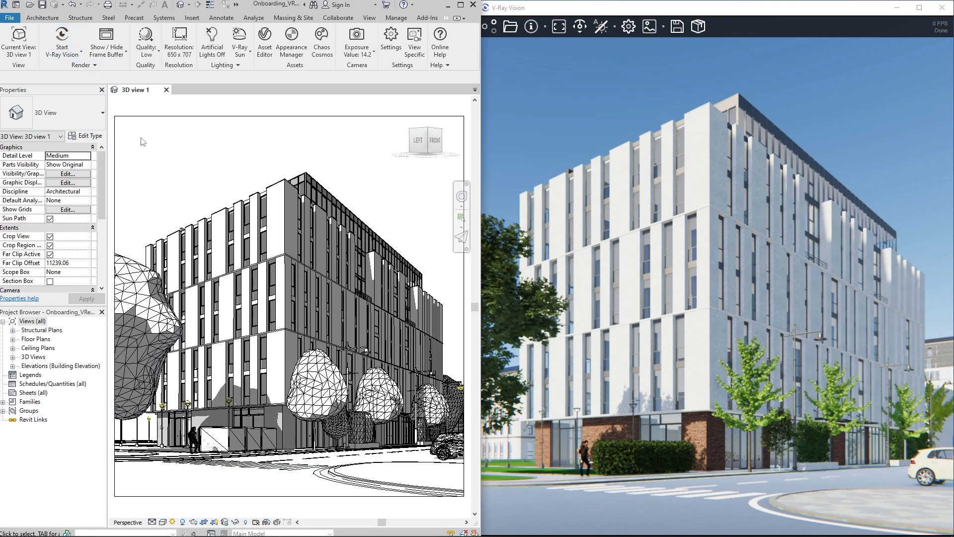
pyautogui.click(173, 523)
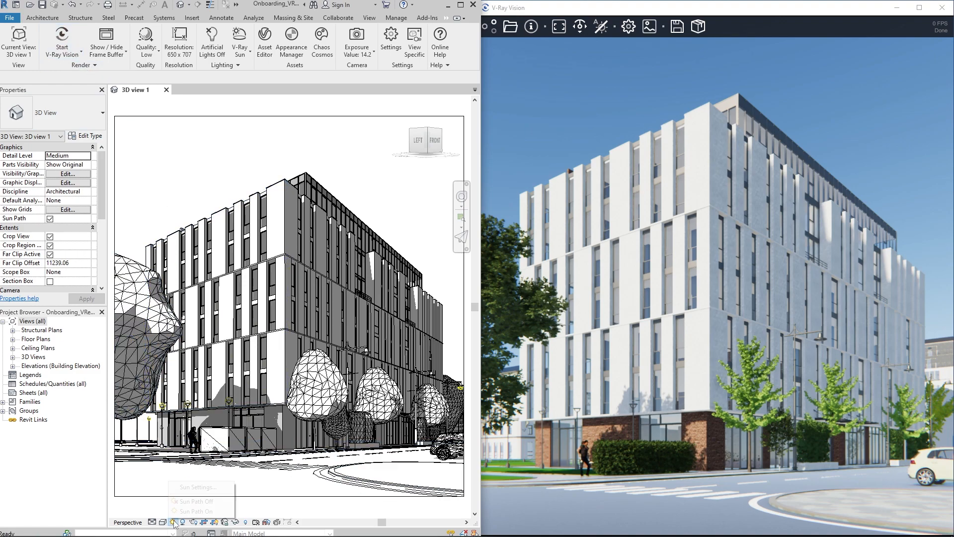
pyautogui.click(198, 487)
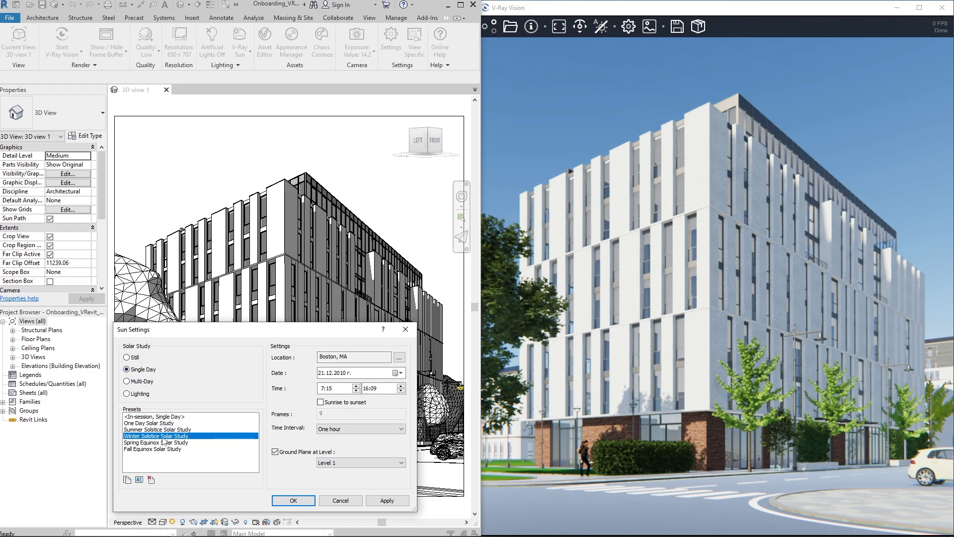
pyautogui.click(361, 429)
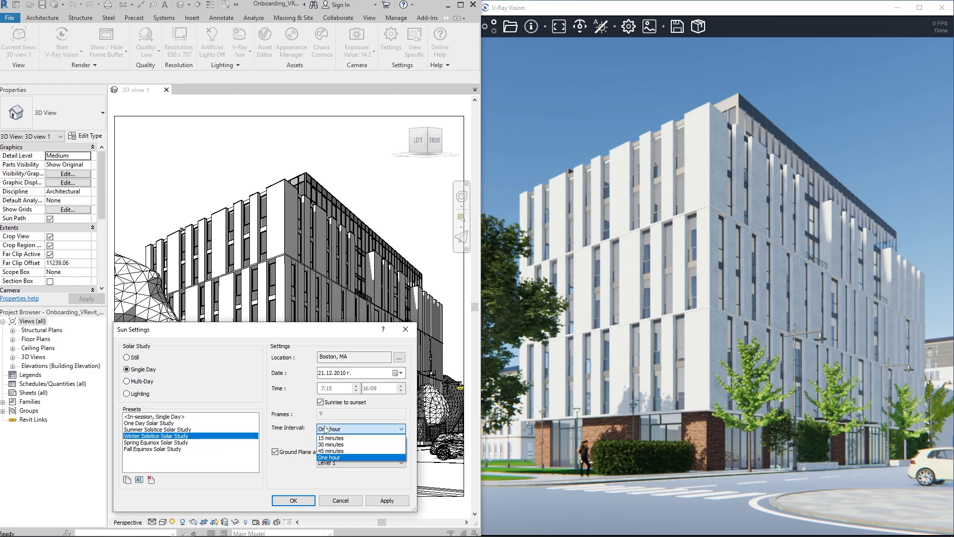
pyautogui.click(293, 500)
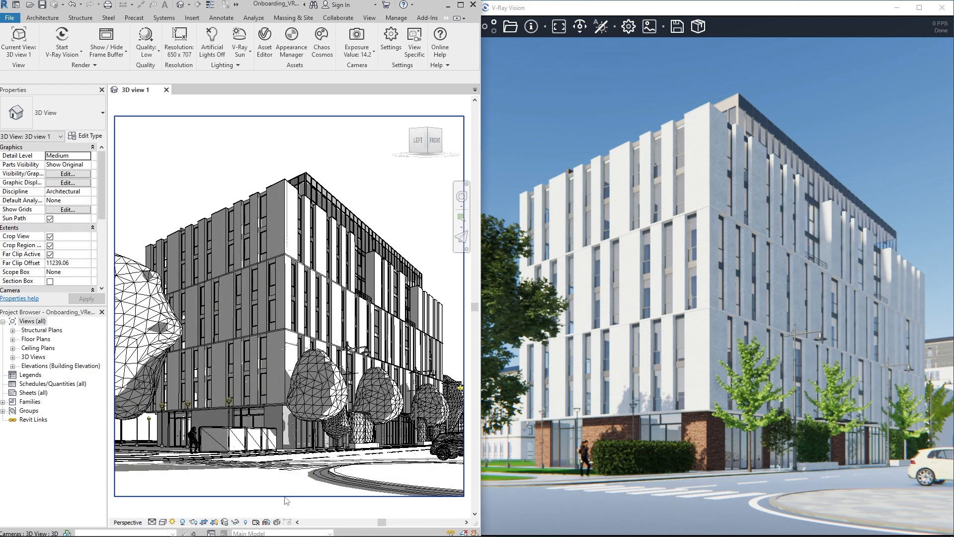
pyautogui.click(62, 42)
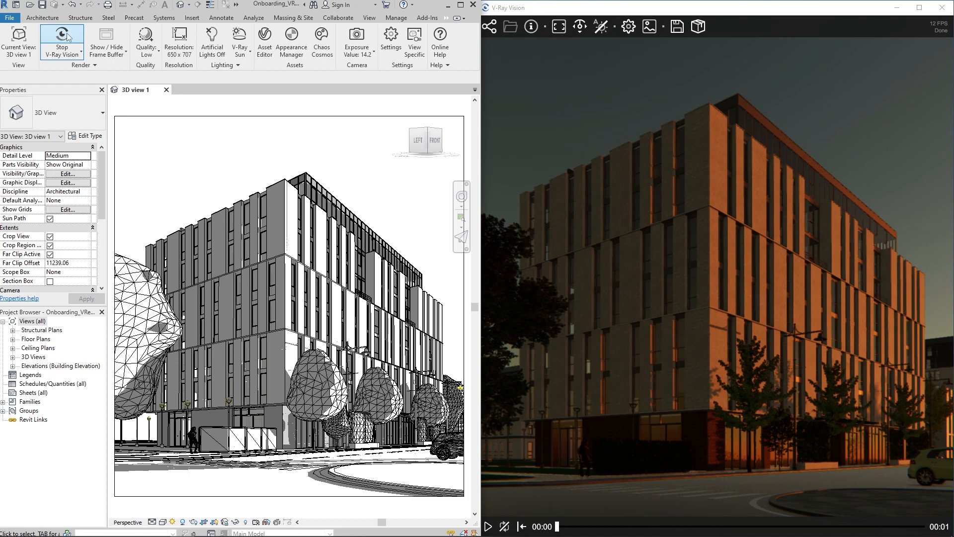
# Play the winter solstice sun study in V-Ray Vision, then stop the preview.
pyautogui.click(62, 38)
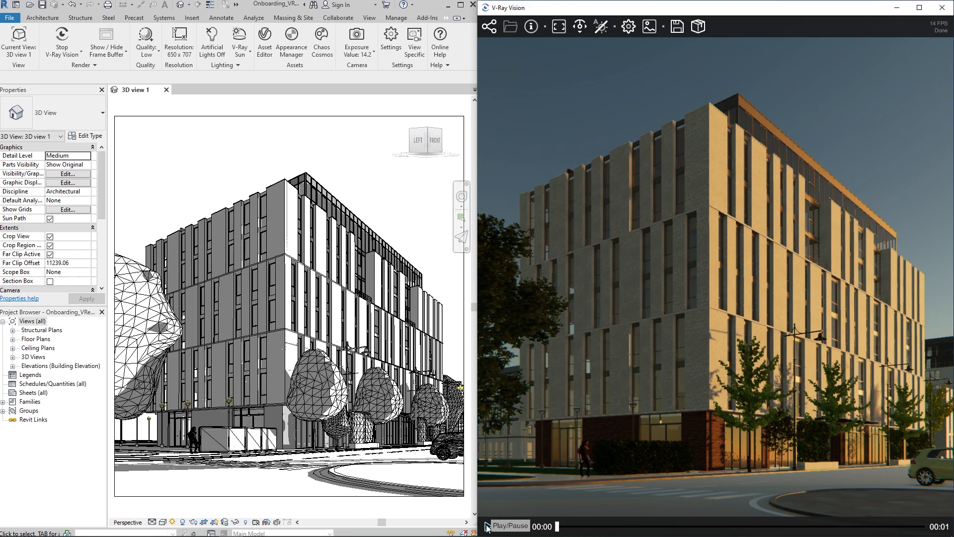
pyautogui.click(488, 526)
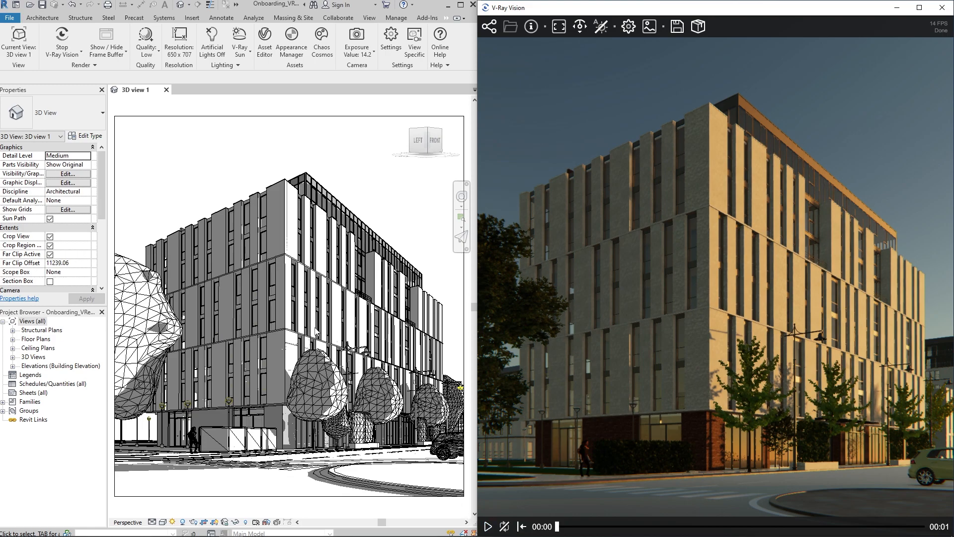
pyautogui.click(61, 41)
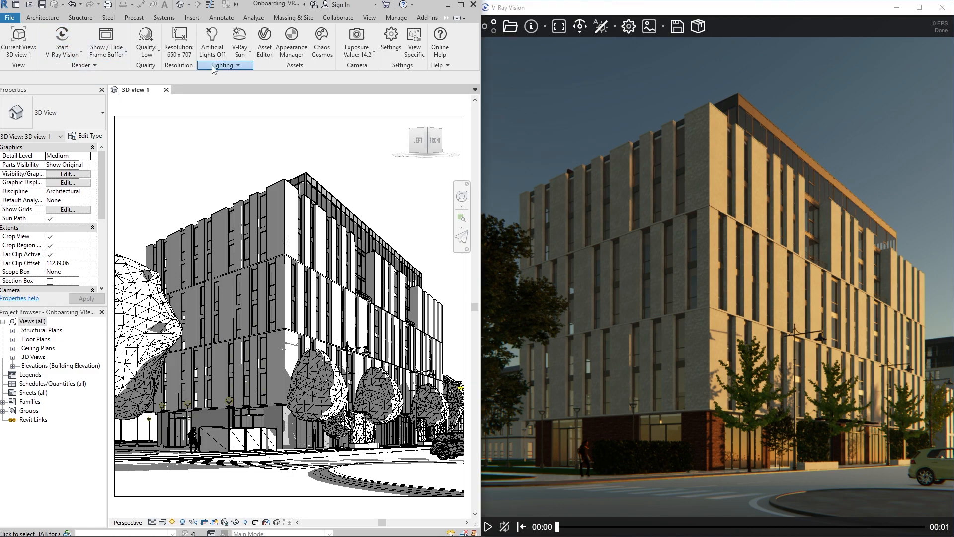
# Open V-Ray Light Gen with Sun & Sky and set altitude variations to 5.
pyautogui.click(224, 66)
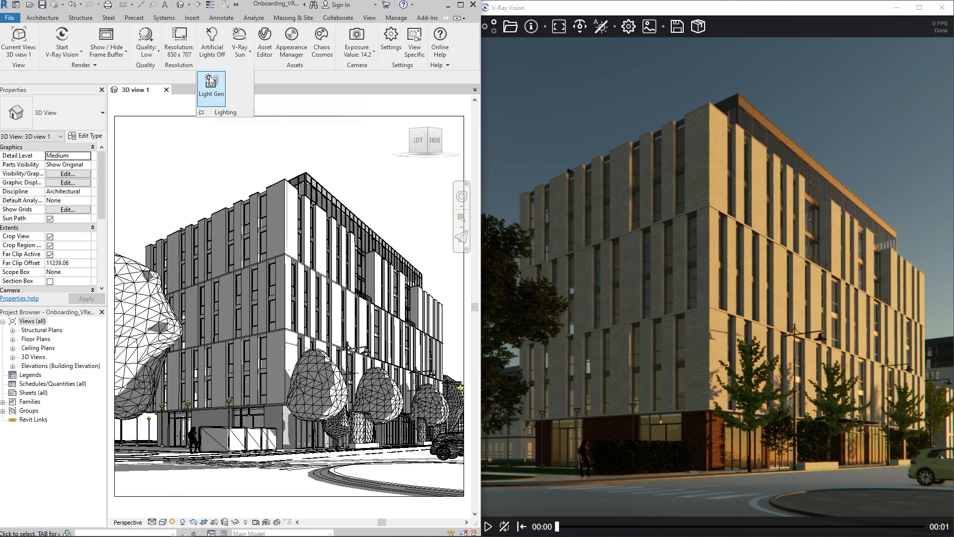
pyautogui.click(211, 83)
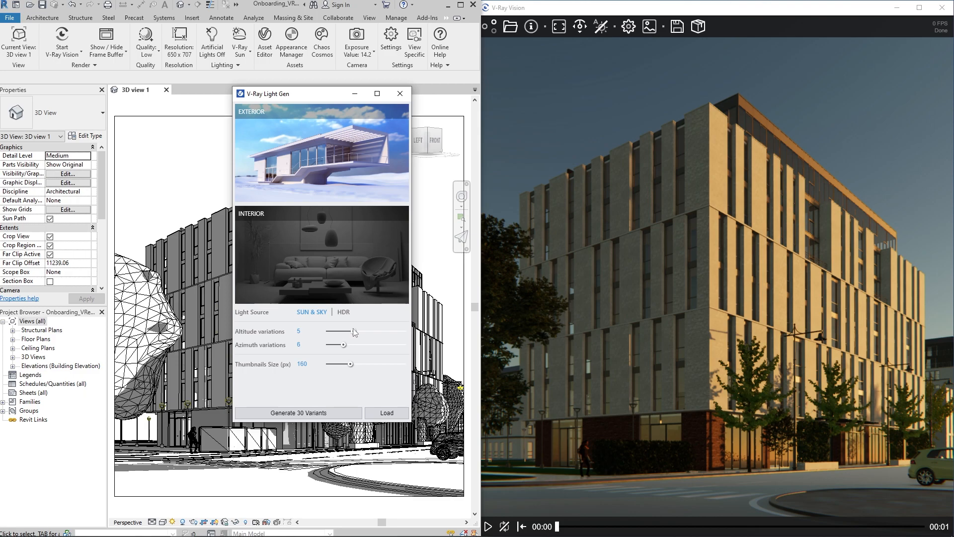
pyautogui.moveTo(328, 331); pyautogui.dragTo(349, 331)
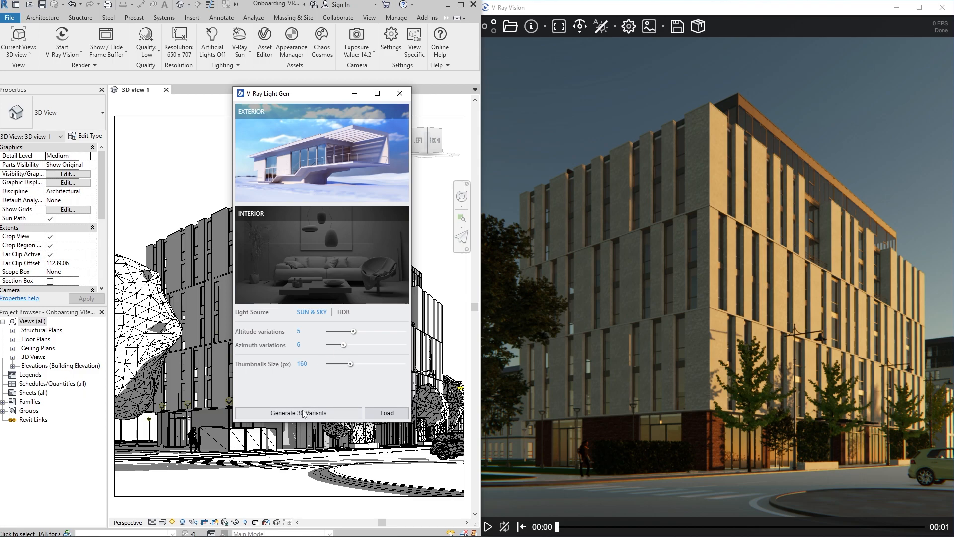
# Generate 30 Sun & Sky variants, apply a late-day one and restart V-Ray Vision.
pyautogui.click(298, 412)
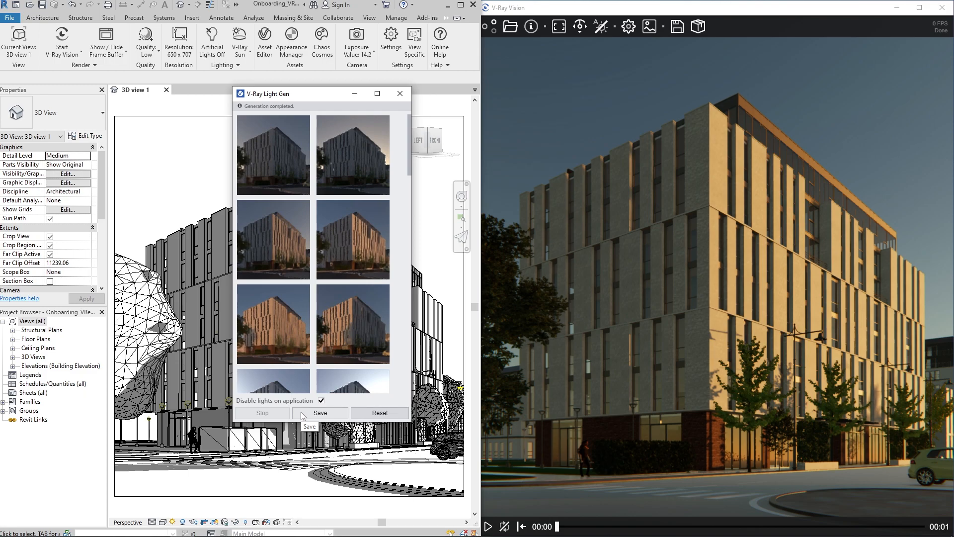
pyautogui.click(352, 238)
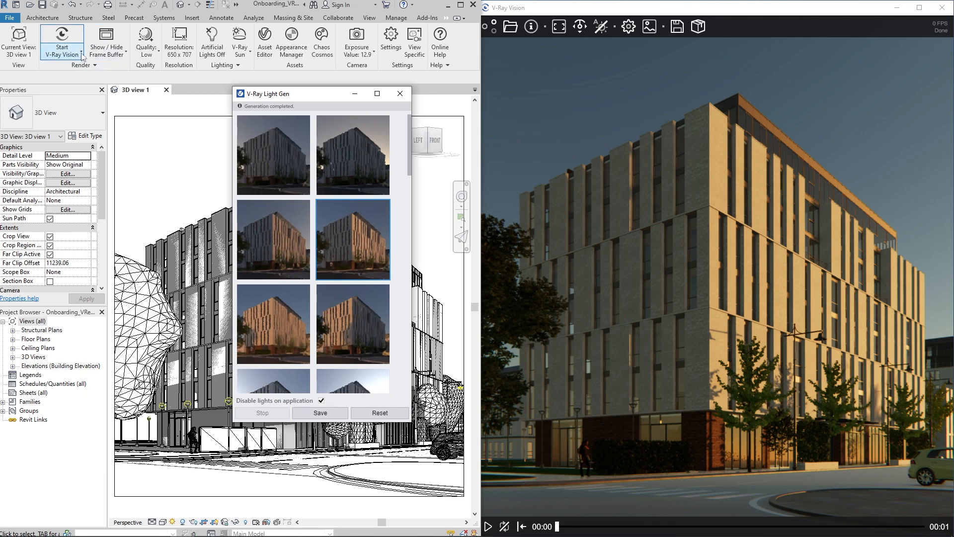
pyautogui.click(62, 38)
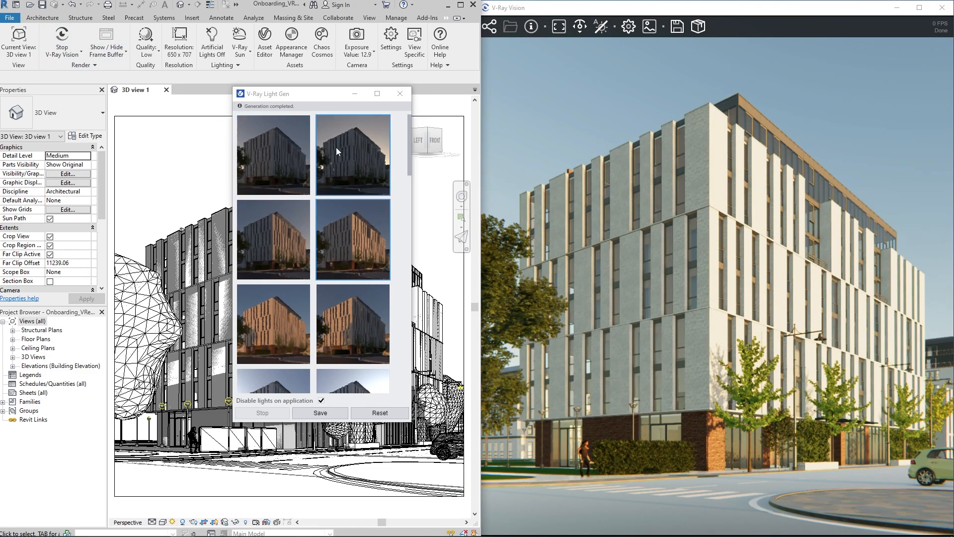
# Apply a brighter daylight variant and save it.
pyautogui.scroll(-3)
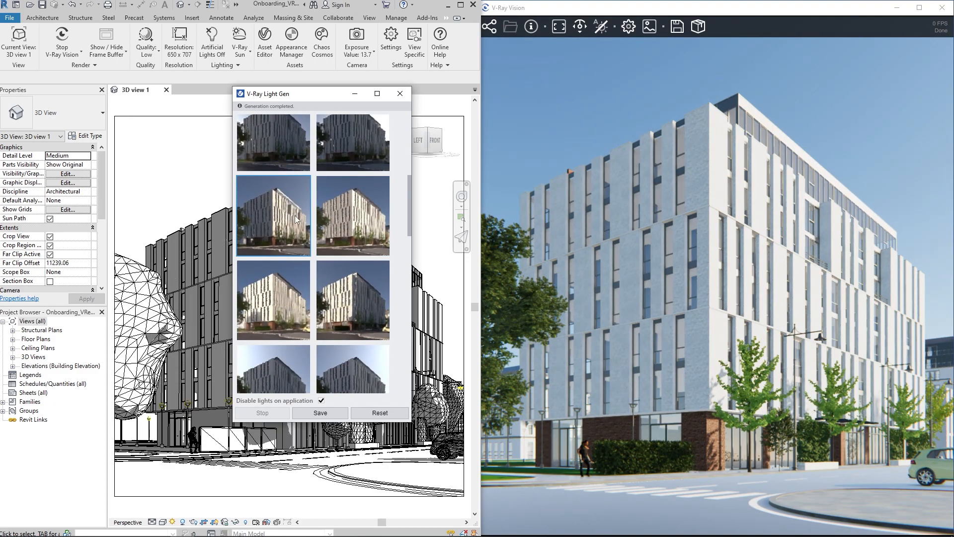
pyautogui.click(320, 413)
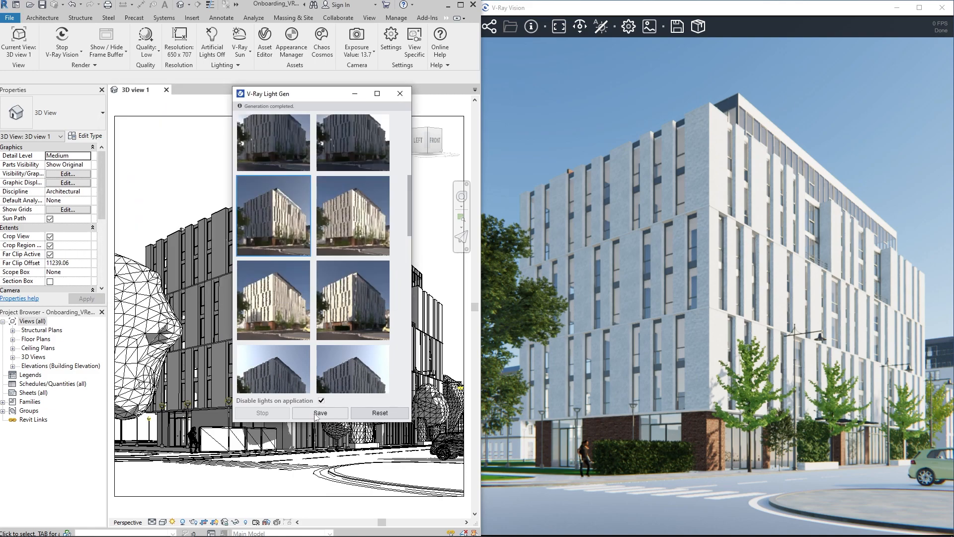
pyautogui.click(379, 412)
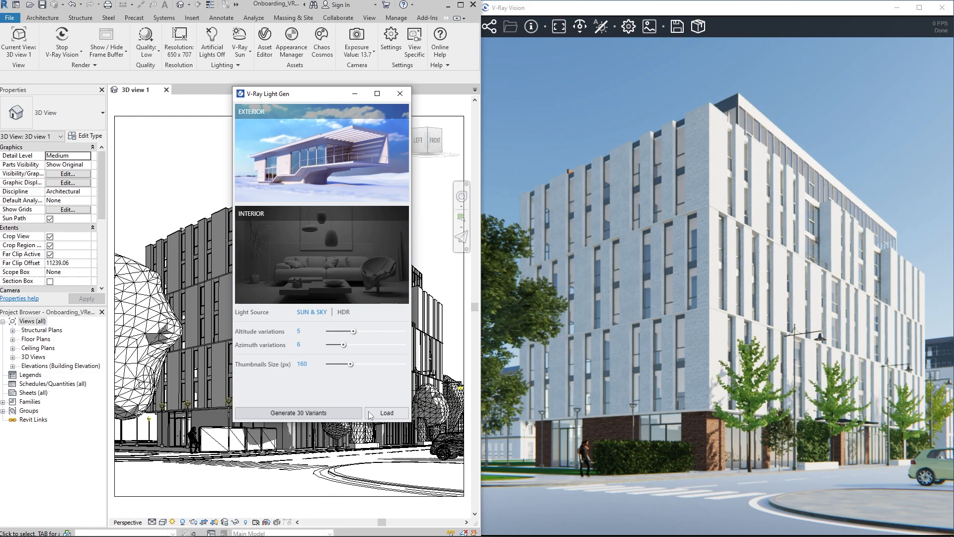
# Switch Light Gen to HDR with 17 unique styles and 9 variations.
pyautogui.click(344, 312)
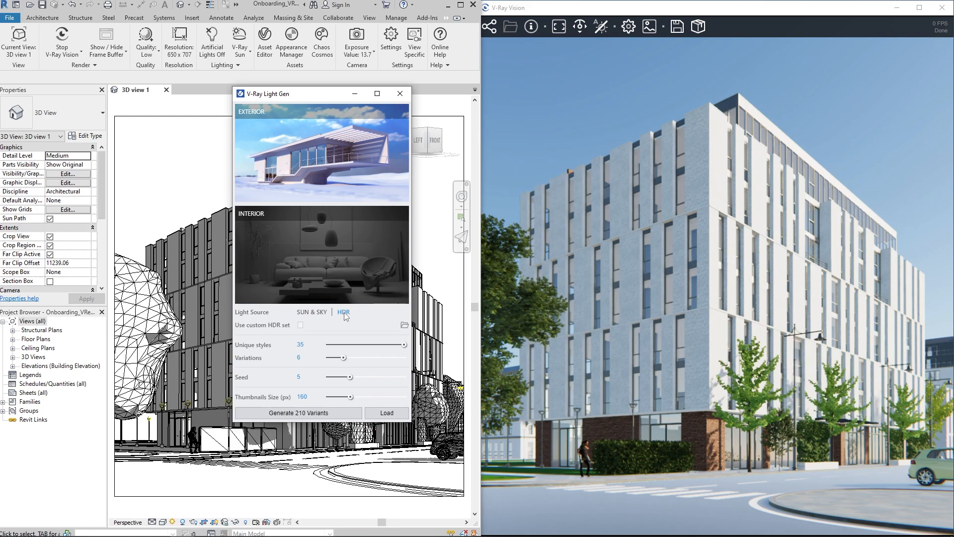
pyautogui.moveTo(300, 331)
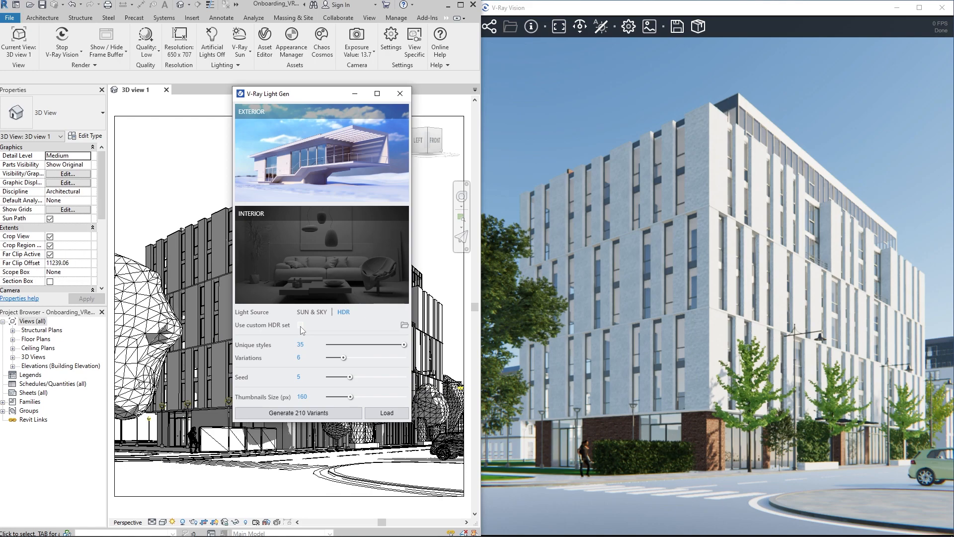
pyautogui.moveTo(405, 346); pyautogui.dragTo(363, 346)
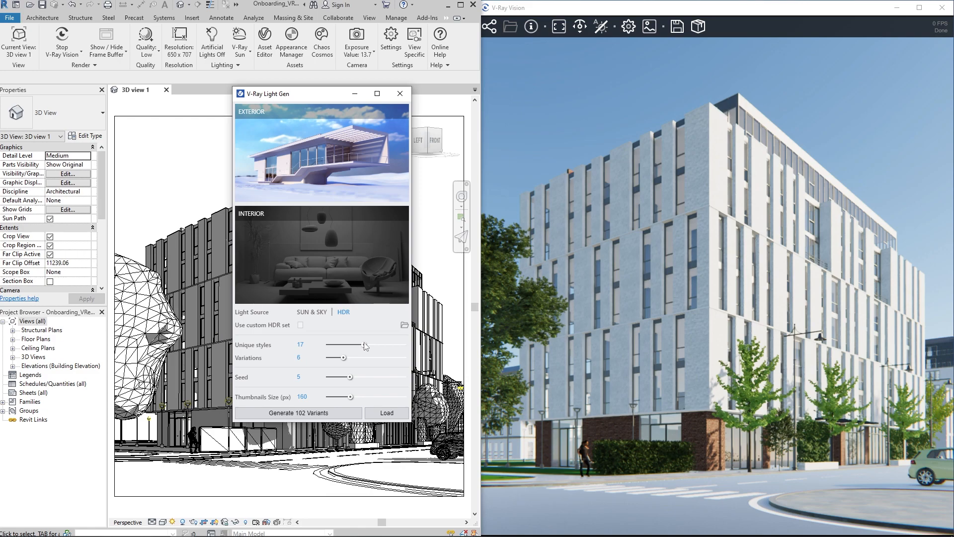
pyautogui.moveTo(334, 358); pyautogui.dragTo(372, 358)
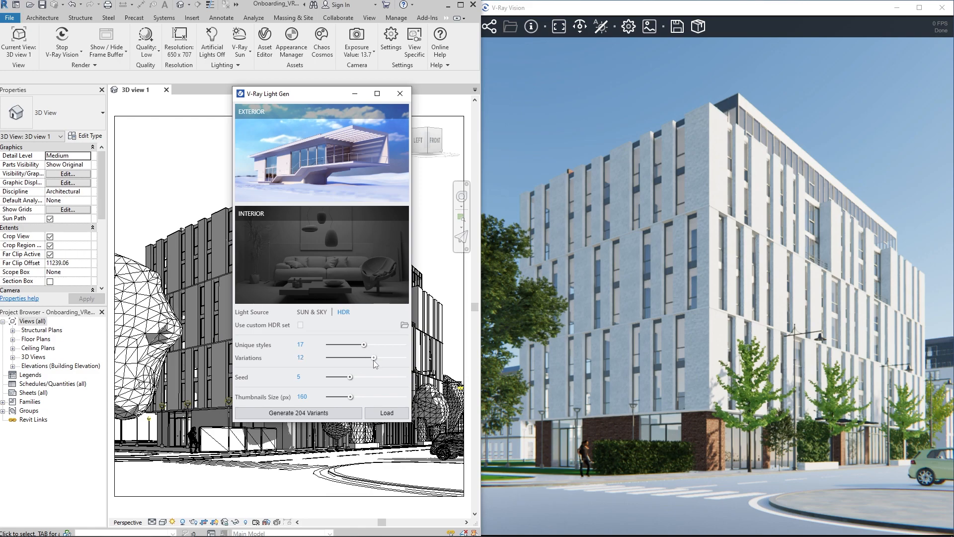
pyautogui.moveTo(373, 358); pyautogui.dragTo(359, 358)
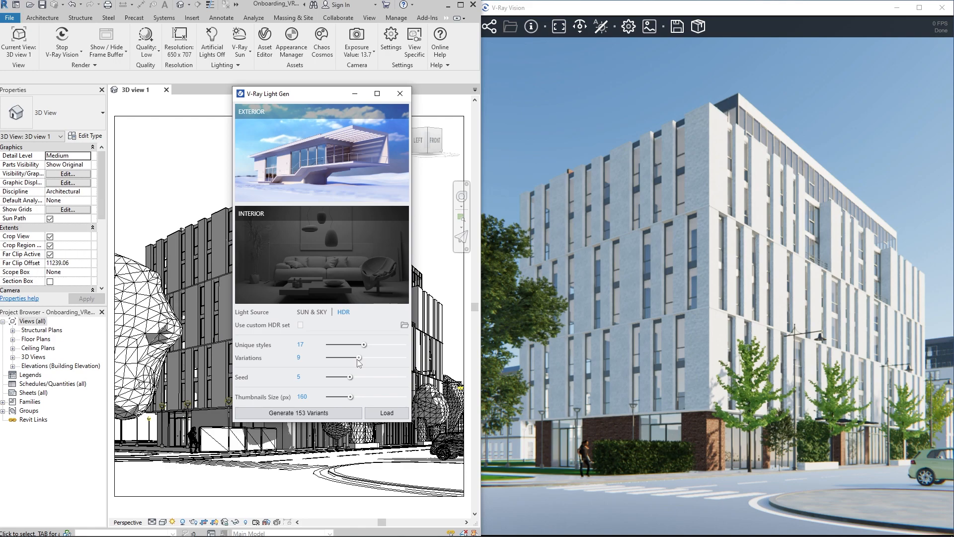
pyautogui.moveTo(363, 396)
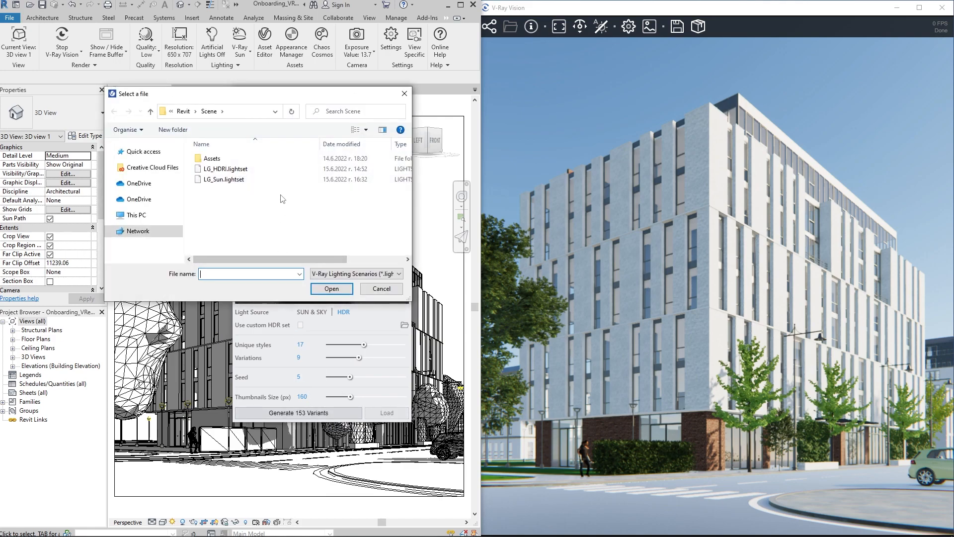
# Load the saved .lightset file and apply an HDR variant to render the building.
pyautogui.click(331, 289)
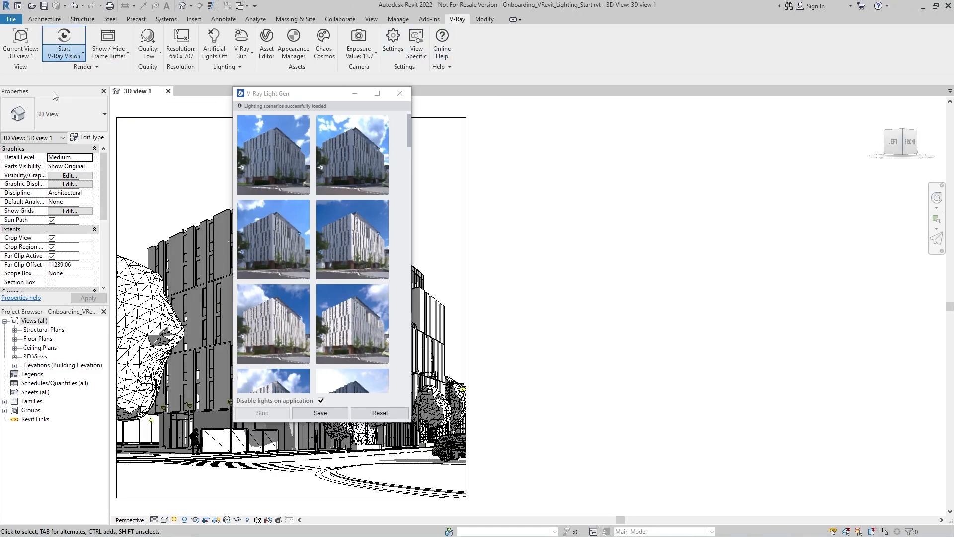
pyautogui.click(63, 43)
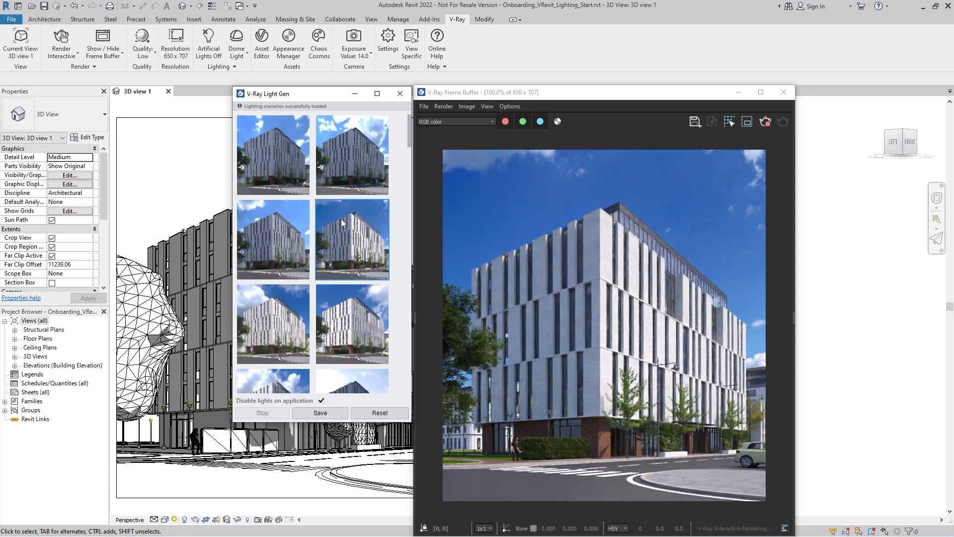
pyautogui.moveTo(333, 219)
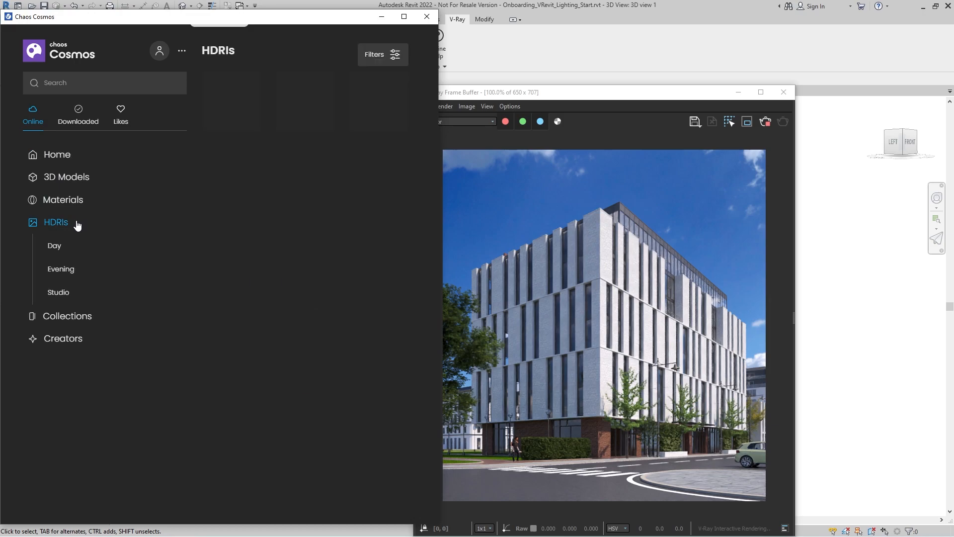
# Import the evening HDRI Sun 028 from Chaos Cosmos as the dome light.
pyautogui.click(60, 268)
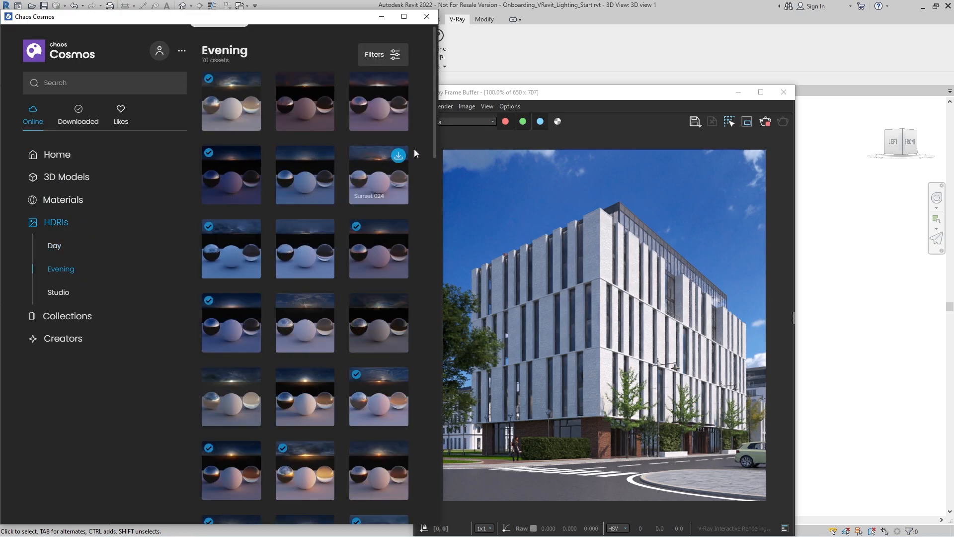
pyautogui.scroll(-3)
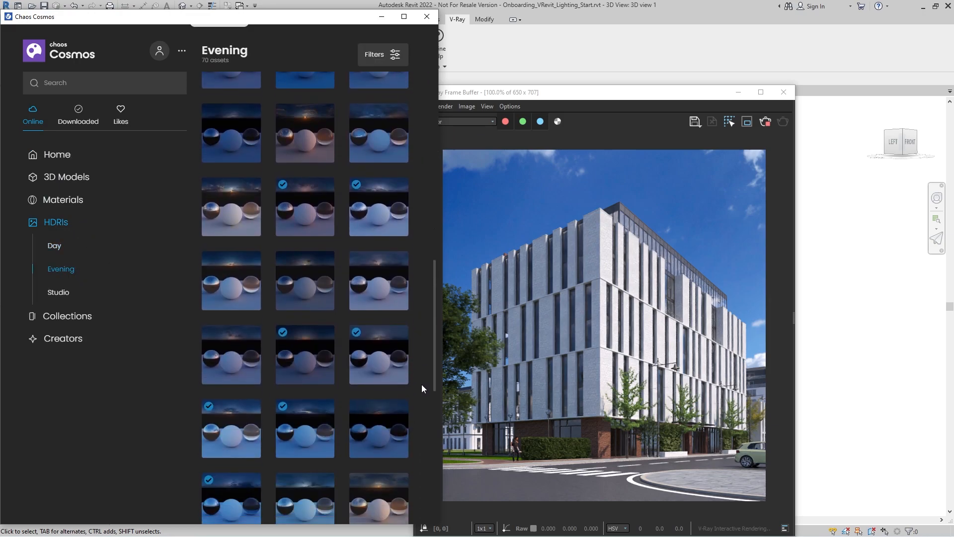
pyautogui.scroll(-3)
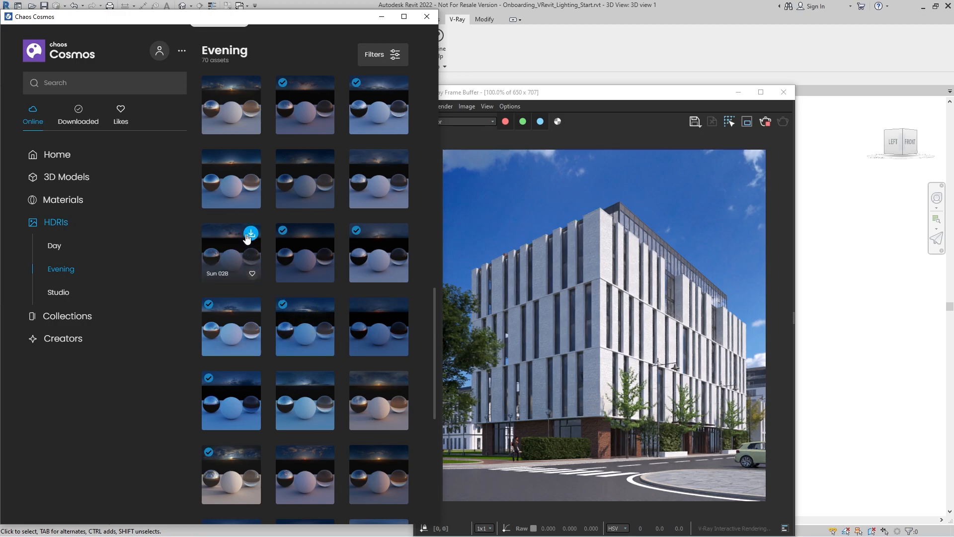
pyautogui.click(250, 234)
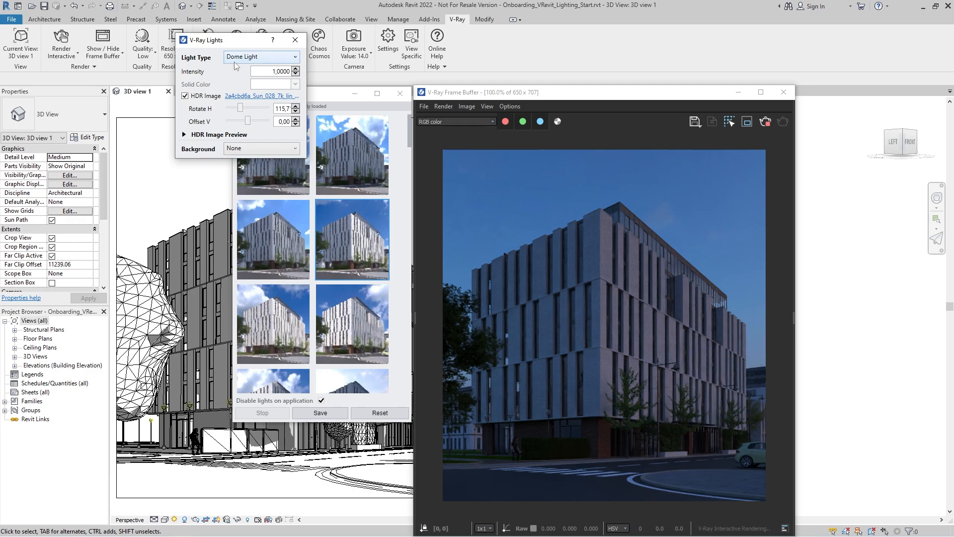
# Rotate the dome HDRI to show sunset clouds and switch on the artificial lights.
pyautogui.moveTo(247, 108); pyautogui.dragTo(253, 108)
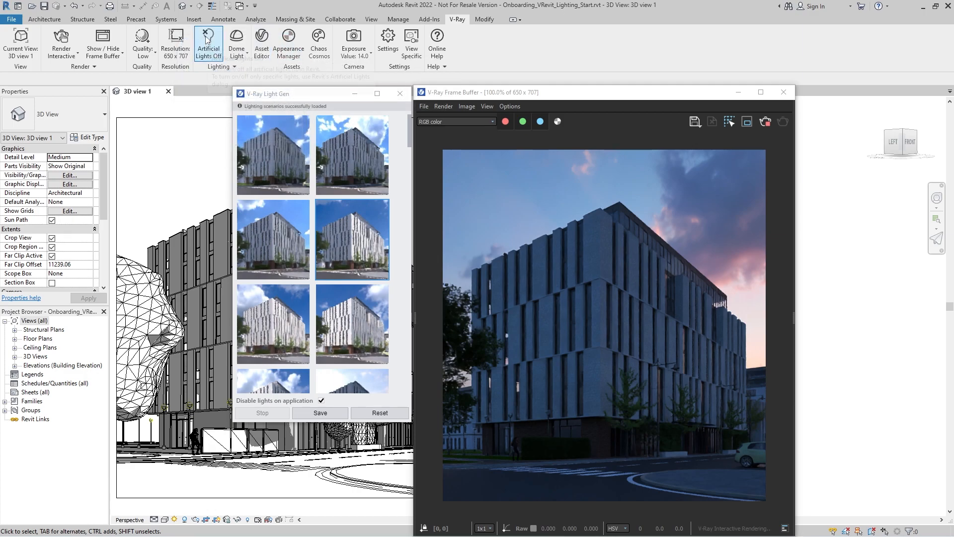
pyautogui.click(209, 46)
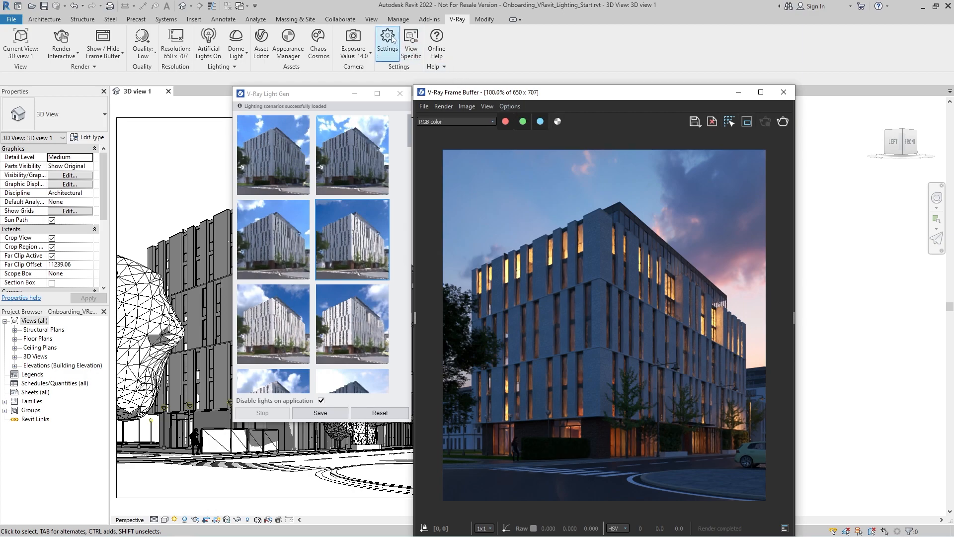
pyautogui.click(387, 41)
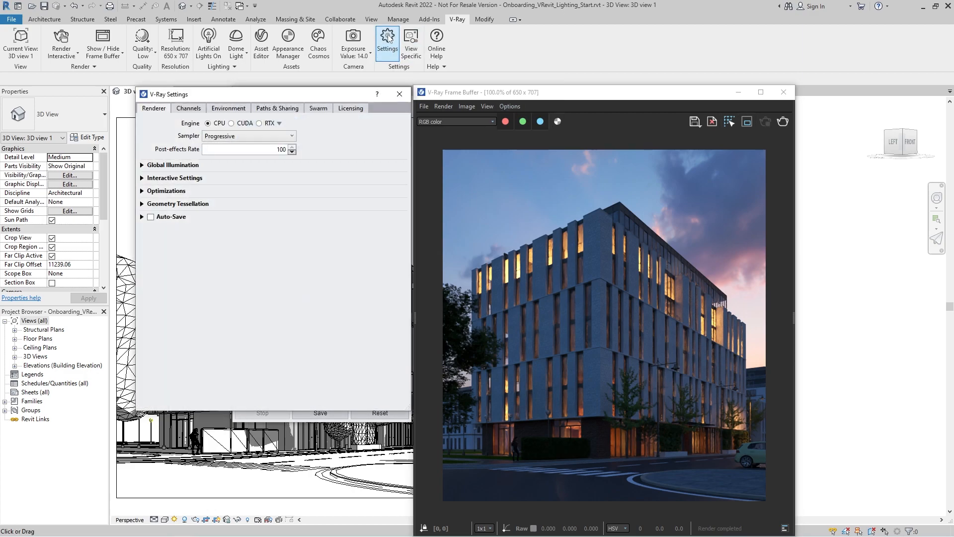
# In the V-Ray settings Channels tab, enable the Light Mix render channel.
pyautogui.click(188, 108)
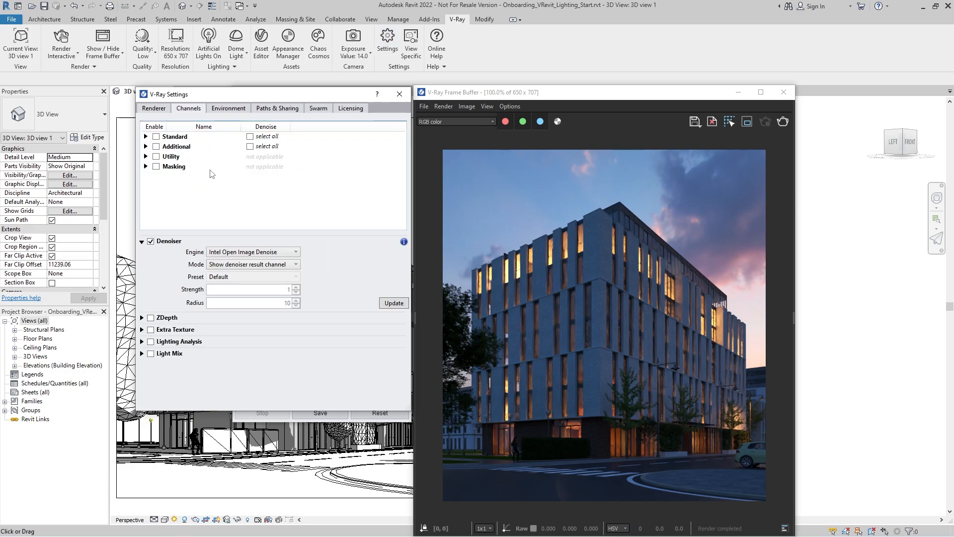
pyautogui.click(150, 353)
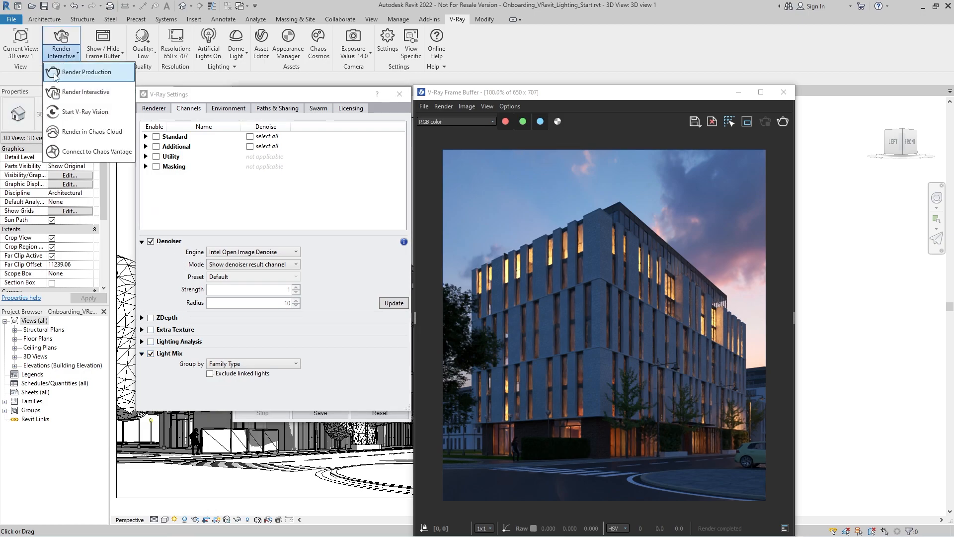
# Start a production render, toggle the Family1 lights off and on, then dim them to half.
pyautogui.click(87, 72)
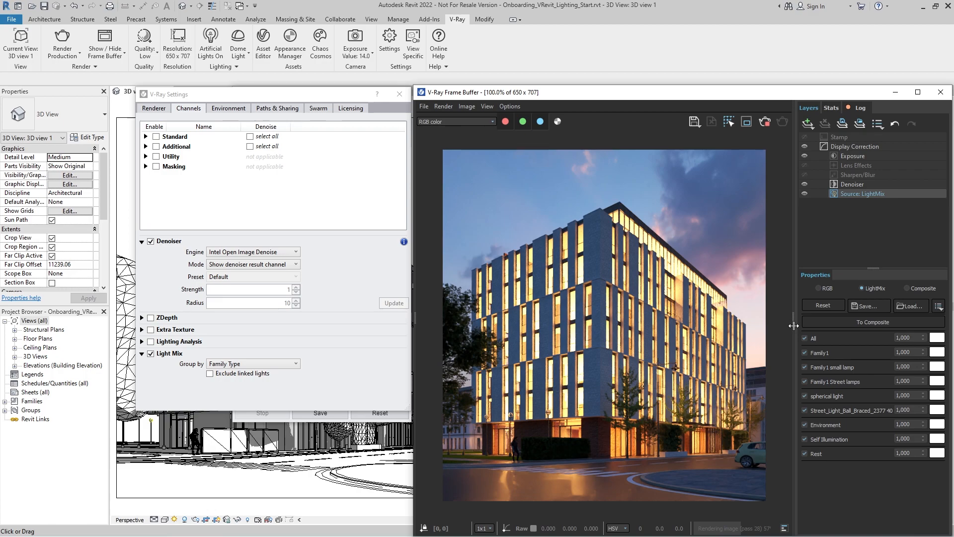
pyautogui.click(804, 353)
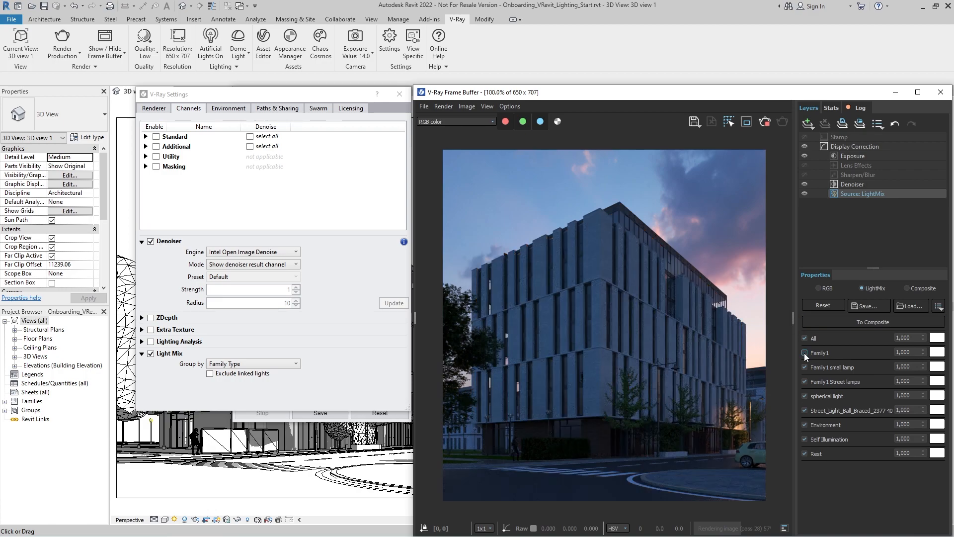
pyautogui.click(804, 353)
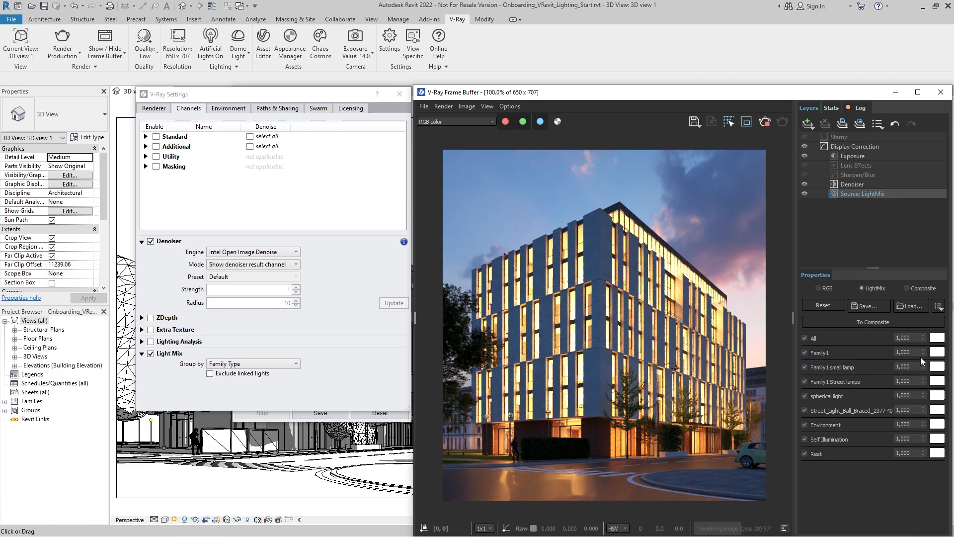
pyautogui.moveTo(906, 352); pyautogui.dragTo(900, 352)
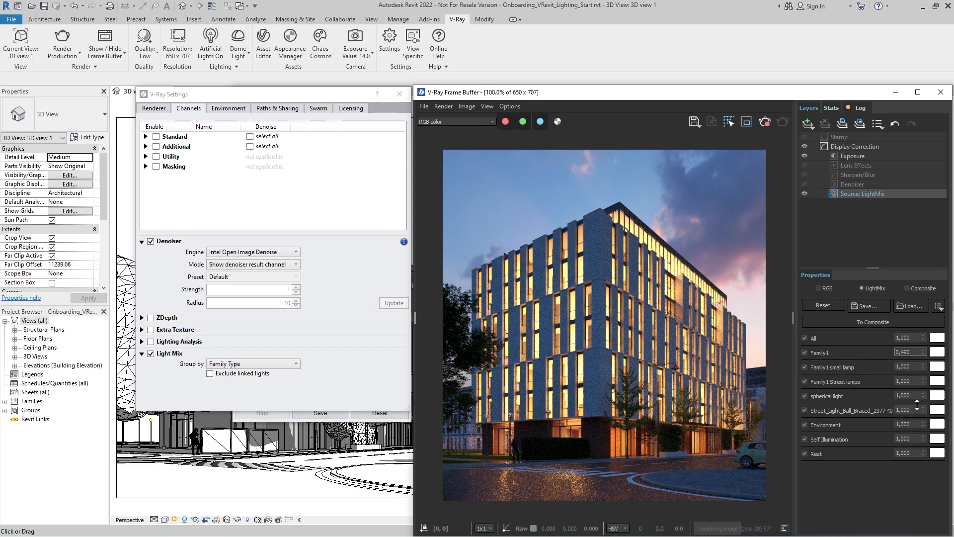
# Tint the Family1 lights warm yellow and raise the lens effects glare intensity to about 6.
pyautogui.click(939, 353)
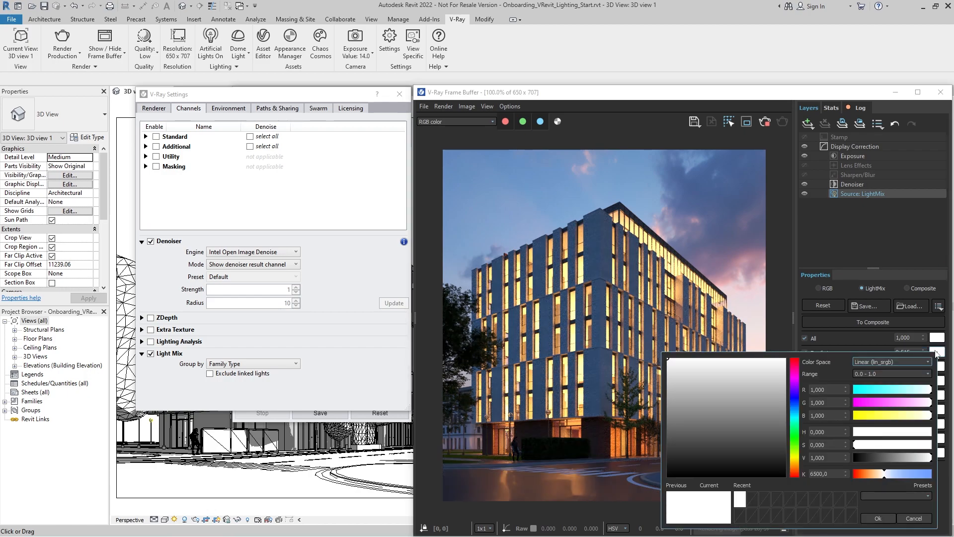
pyautogui.click(794, 364)
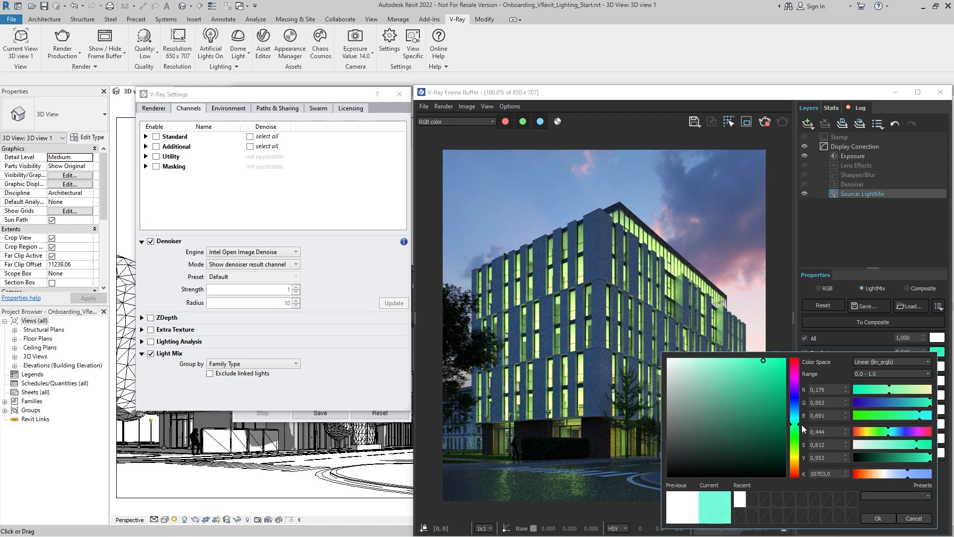
pyautogui.click(706, 370)
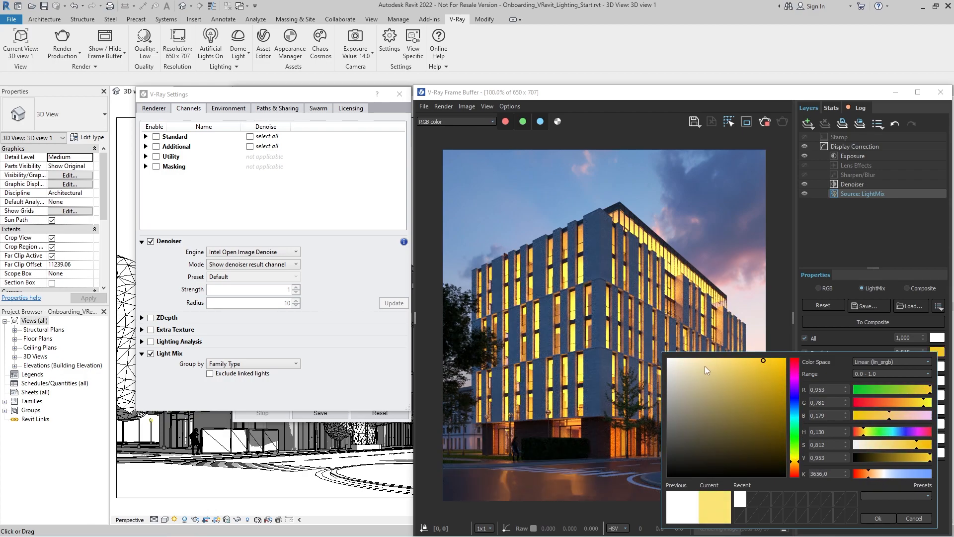
pyautogui.click(876, 518)
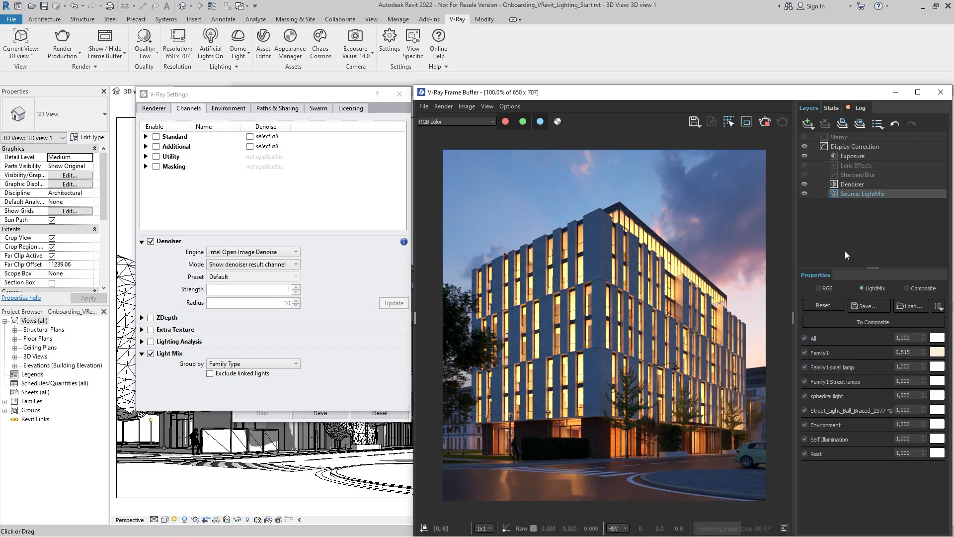
pyautogui.click(856, 165)
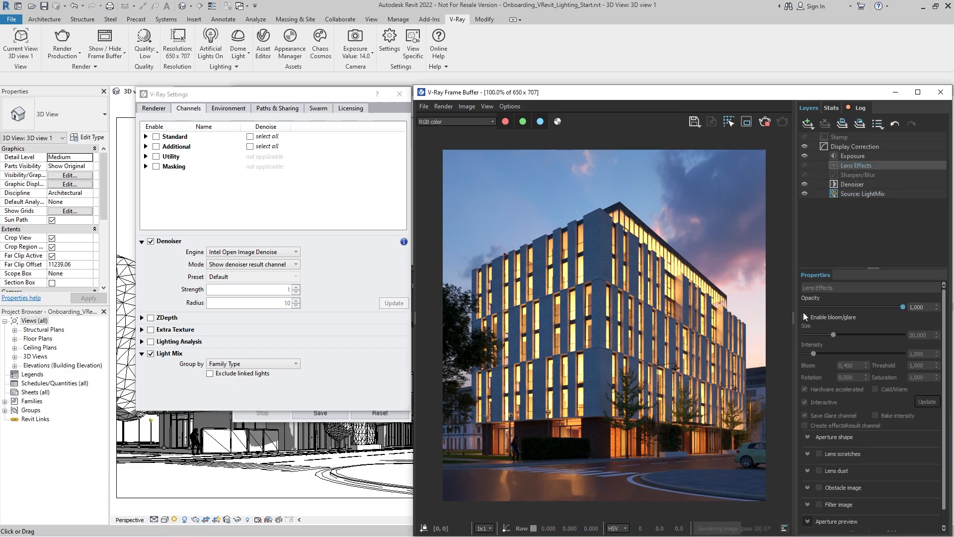
pyautogui.moveTo(814, 353); pyautogui.dragTo(863, 353)
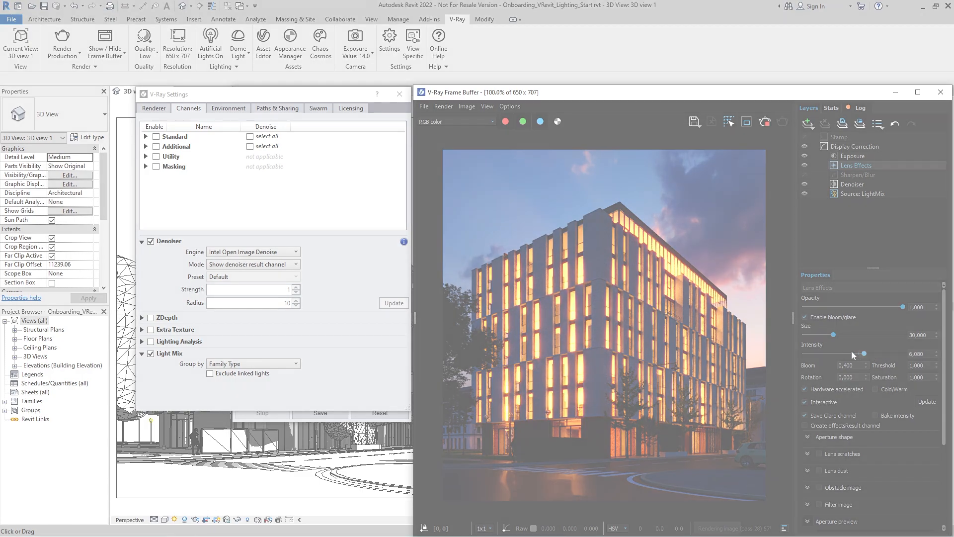